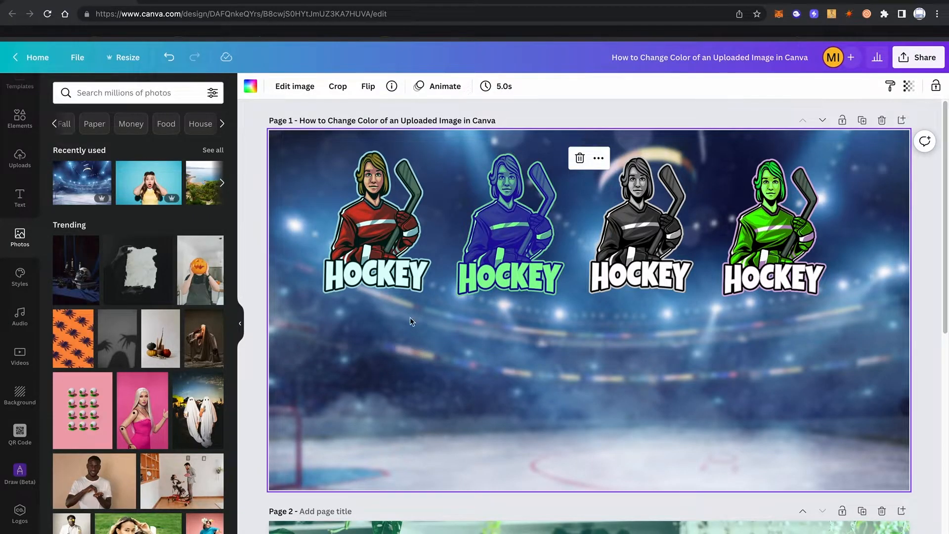
Select the red hockey mascot logo on page 1 and open Edit image
left_click(375, 224)
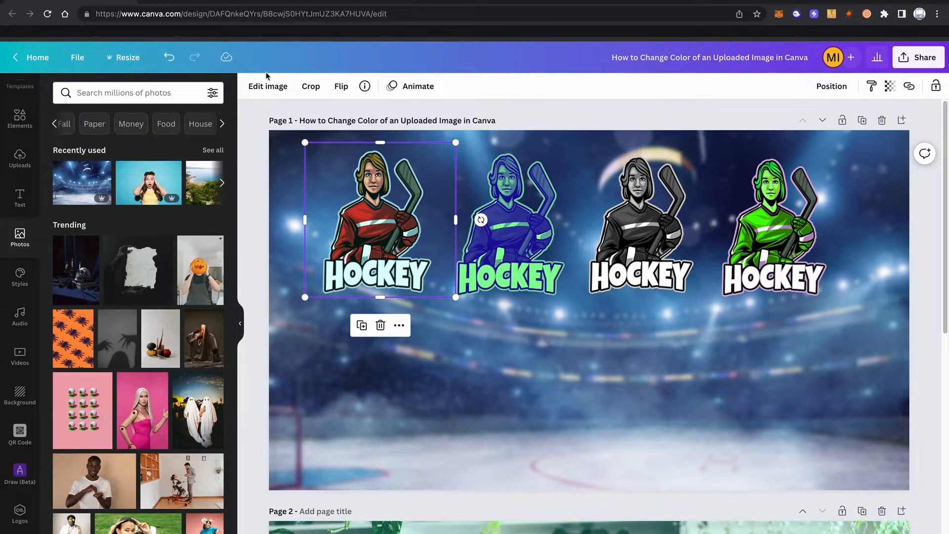
left_click(268, 86)
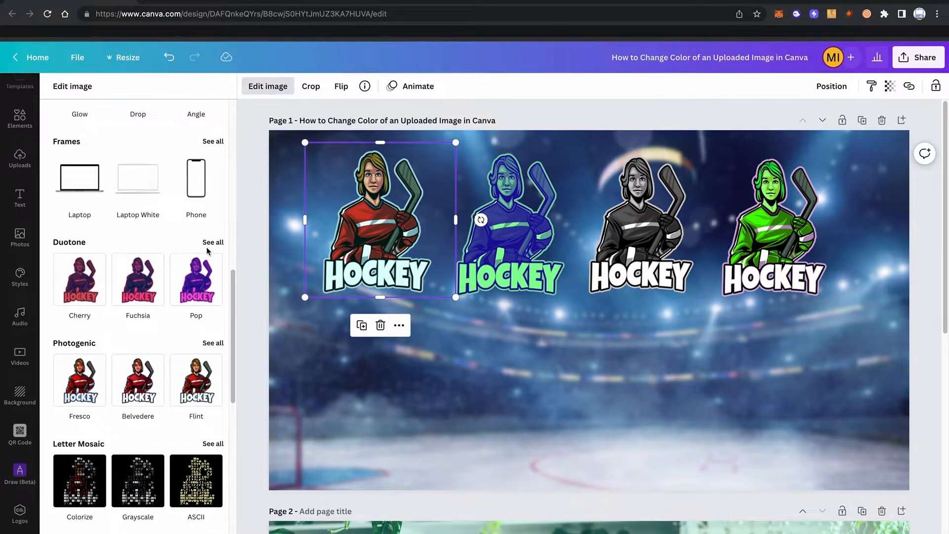
Apply an orange duotone preset from the full Duotone list to the logo
left_click(213, 243)
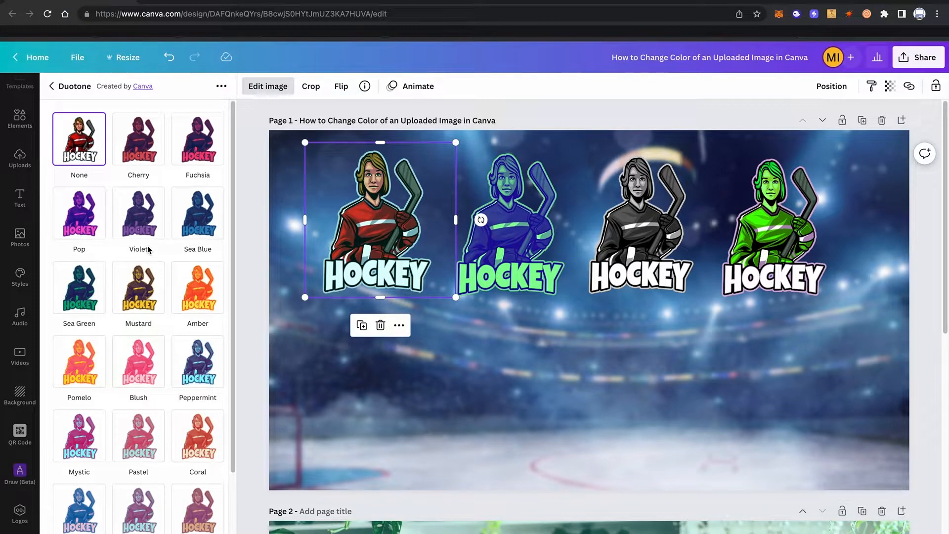
mouse_move(115, 189)
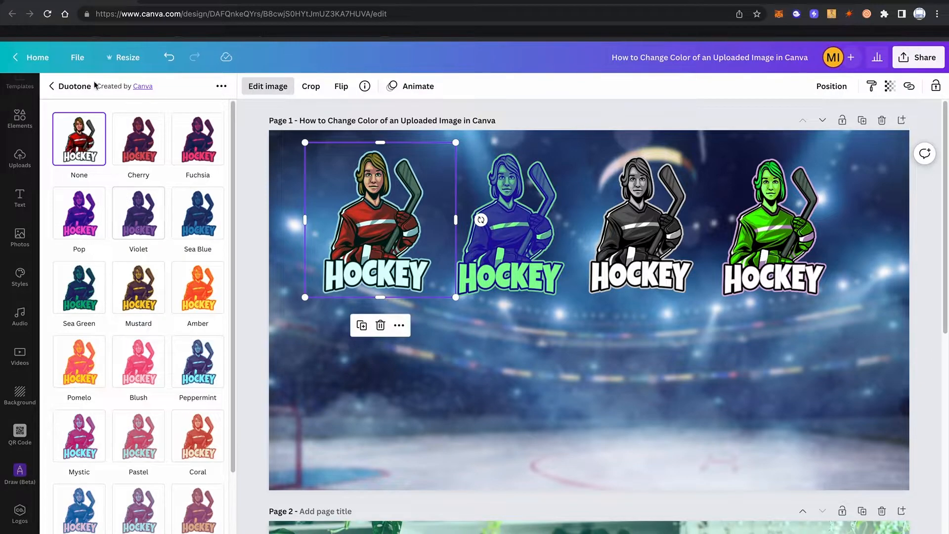
scroll("down", 3)
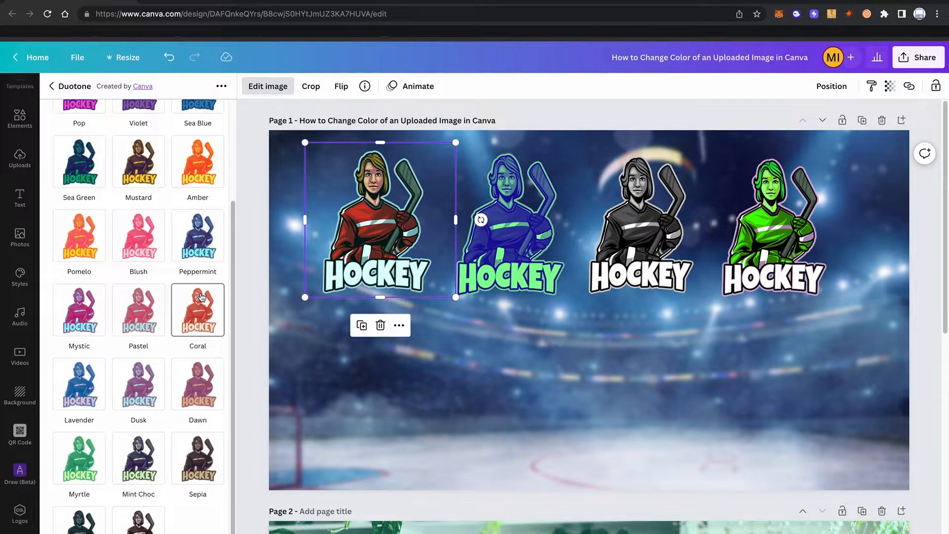
left_click(138, 235)
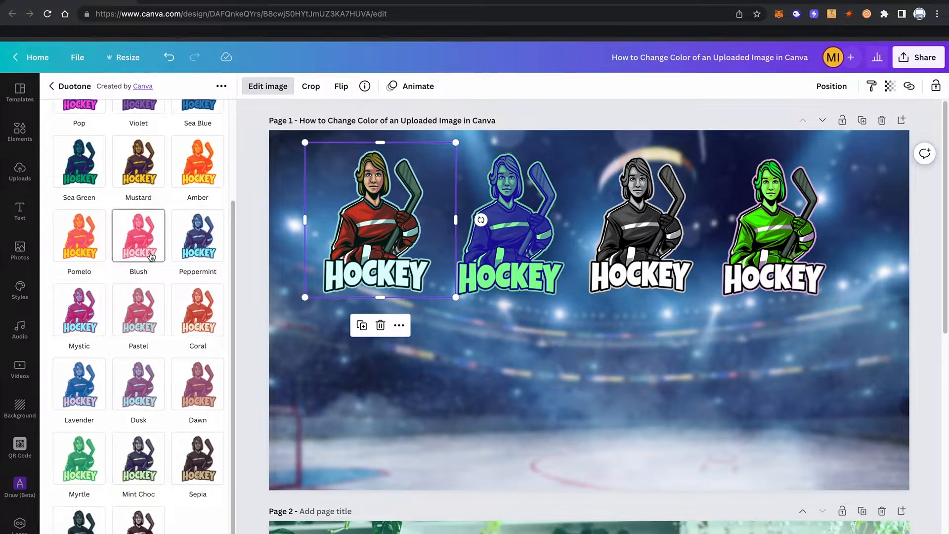
left_click(198, 184)
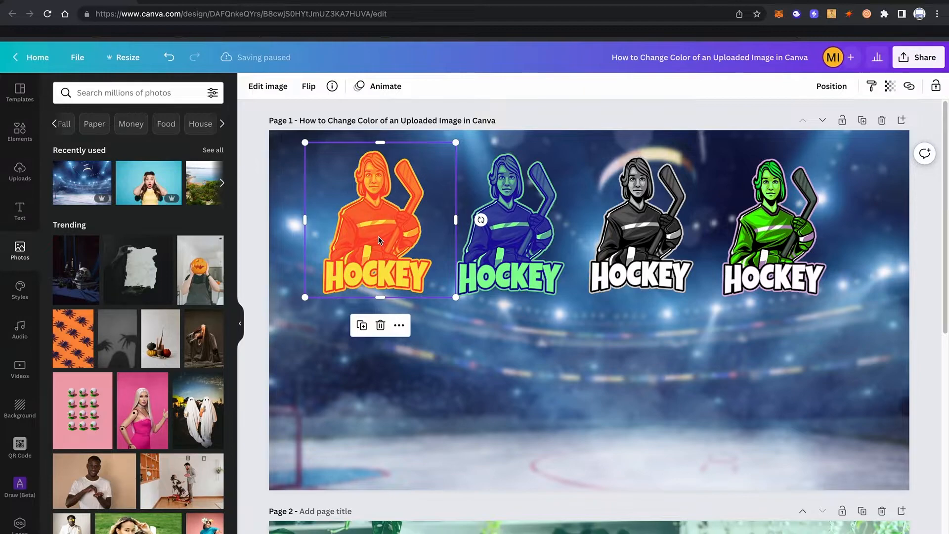
Set the orange logo's Brightness to 33 and Contrast to 29, with Clarity near zero
left_click(268, 86)
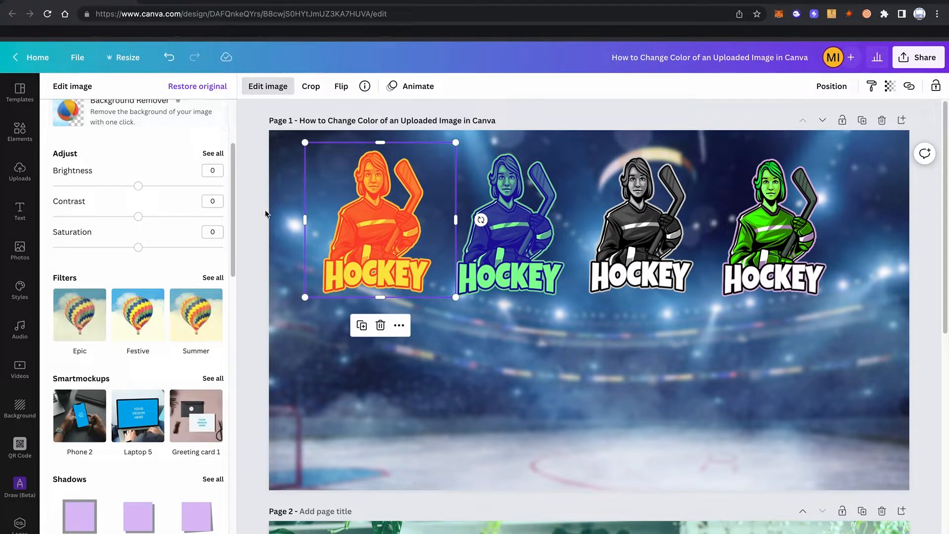
left_click(213, 153)
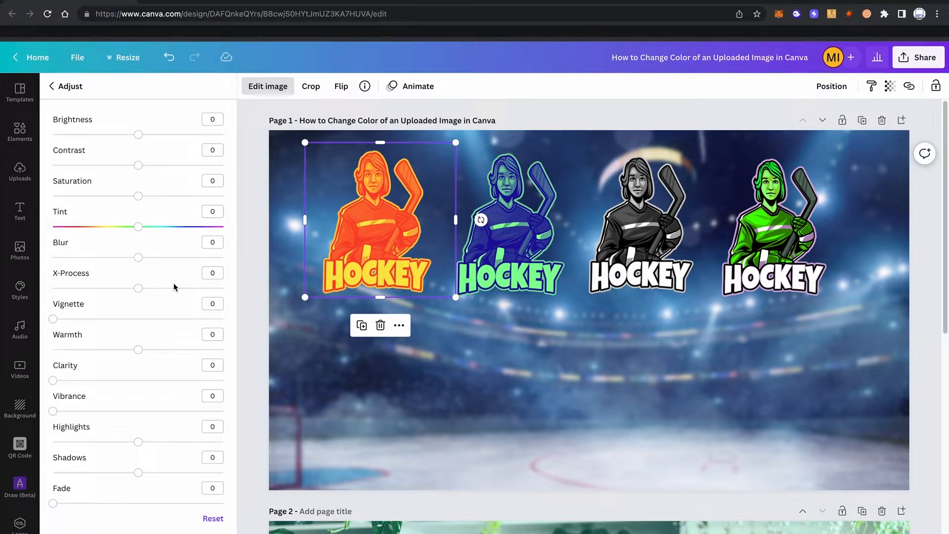
mouse_move(183, 261)
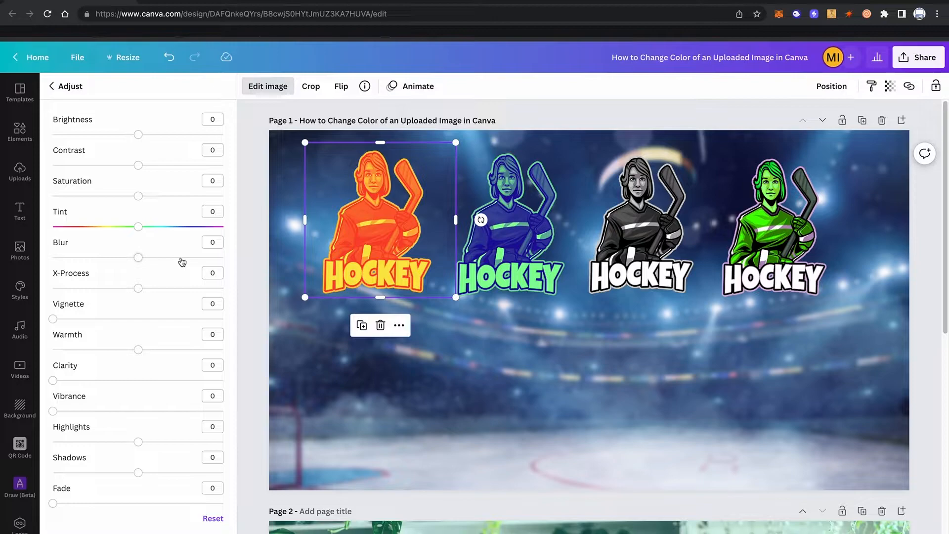
left_click_drag(138, 134, 143, 134)
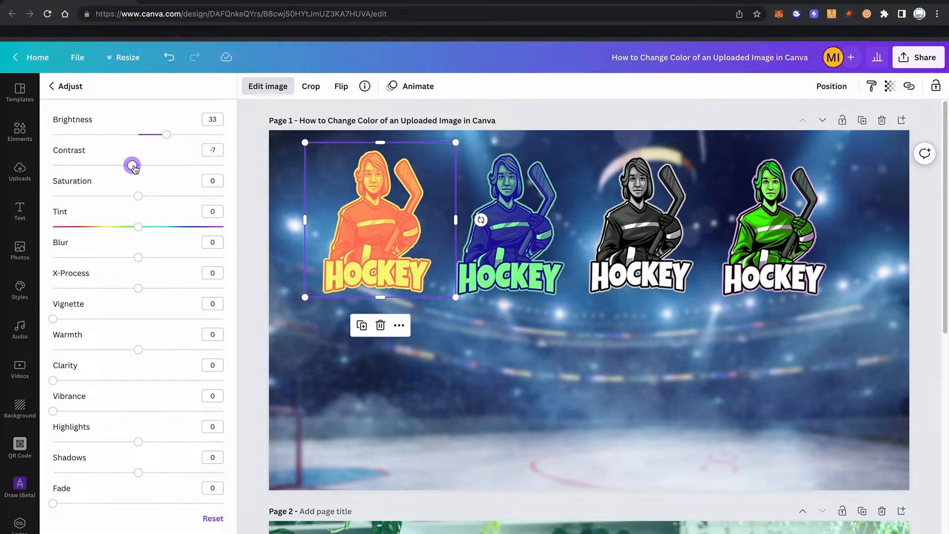
left_click_drag(132, 165, 162, 165)
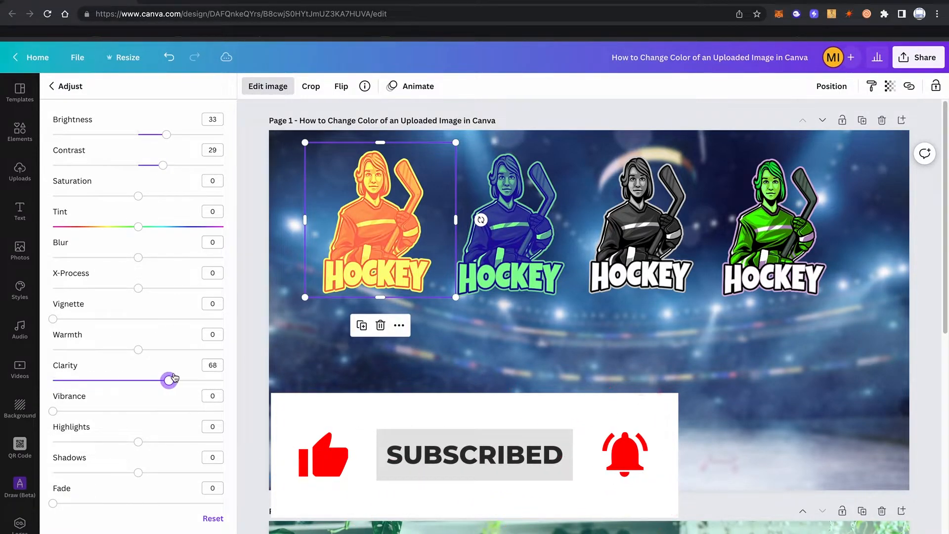
left_click_drag(169, 380, 54, 380)
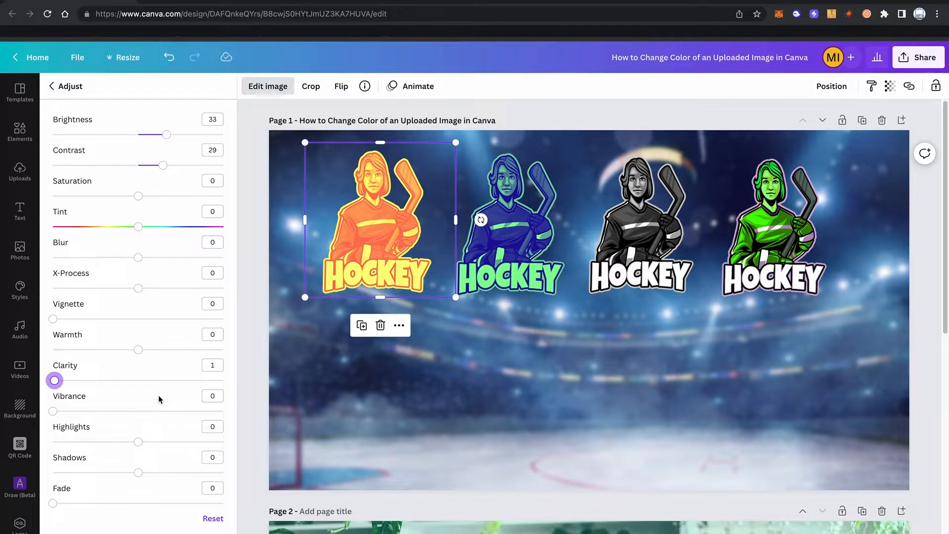
mouse_move(134, 270)
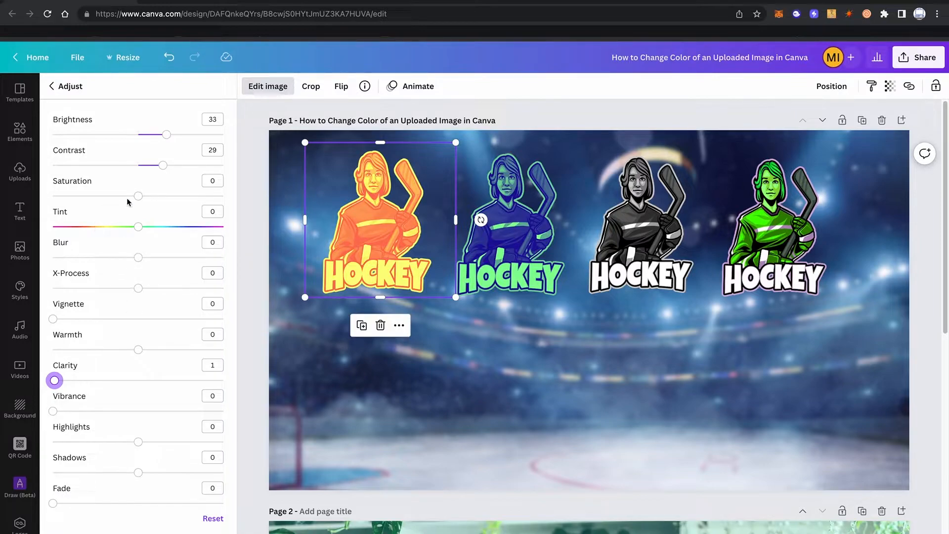
mouse_move(141, 204)
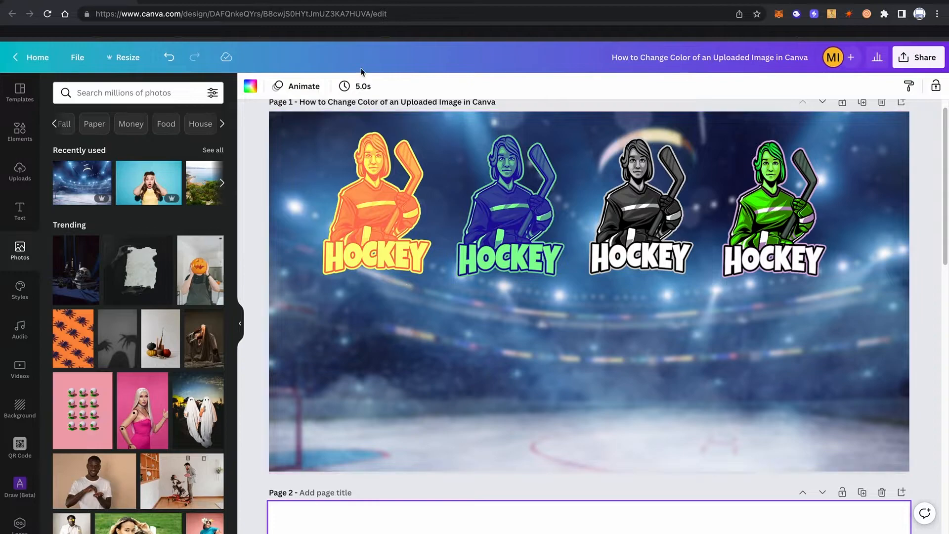
Sweep the Tint slider on page 2's red logo, ending with a pinkish cast
scroll("down", 3)
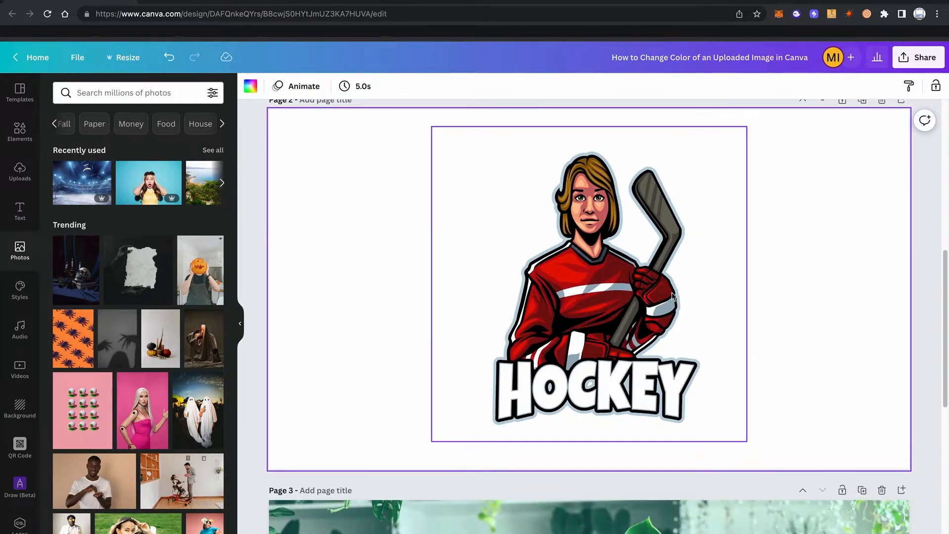
mouse_move(637, 250)
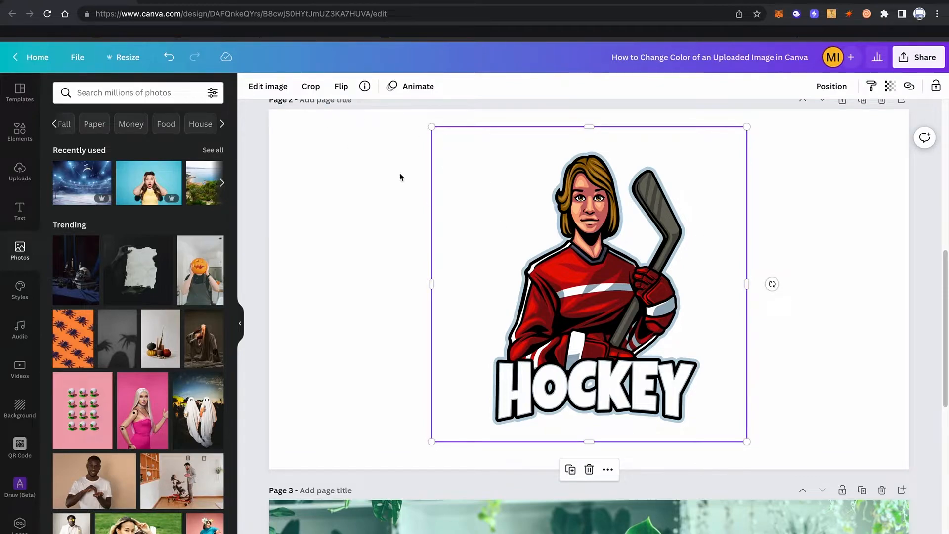
left_click(267, 86)
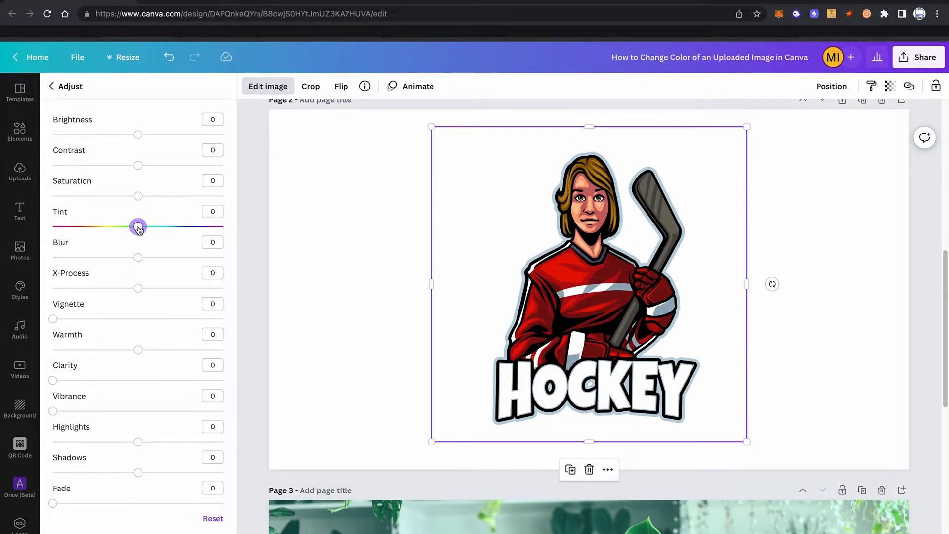
left_click_drag(138, 227, 200, 227)
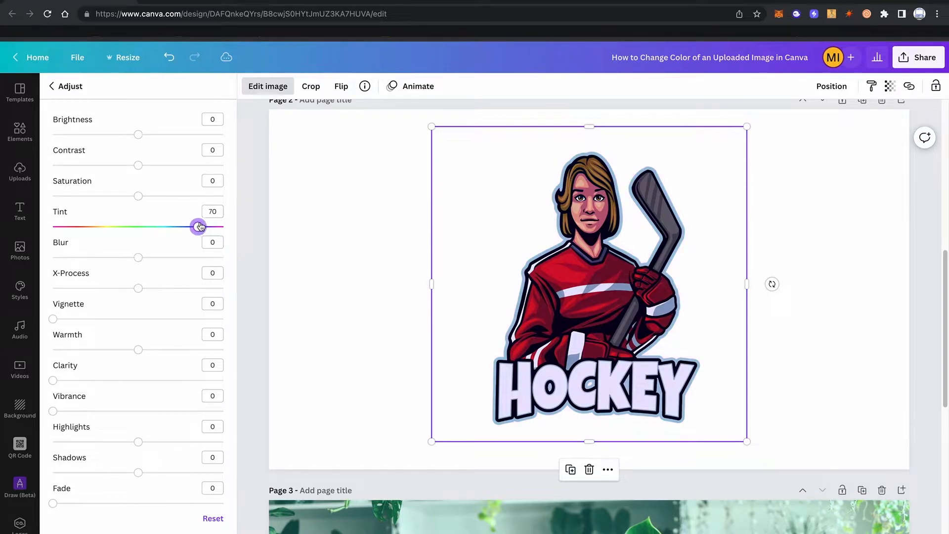
left_click_drag(199, 227, 78, 227)
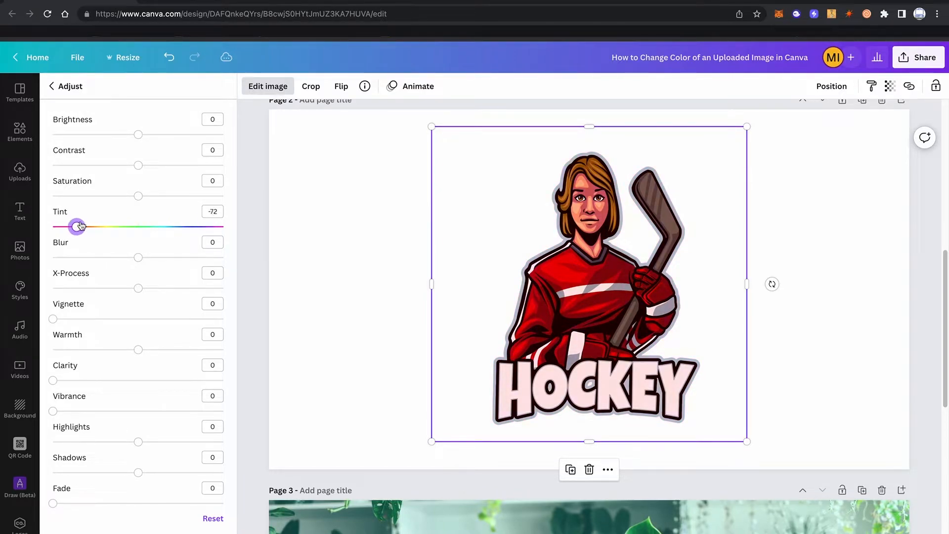
left_click_drag(79, 226, 138, 227)
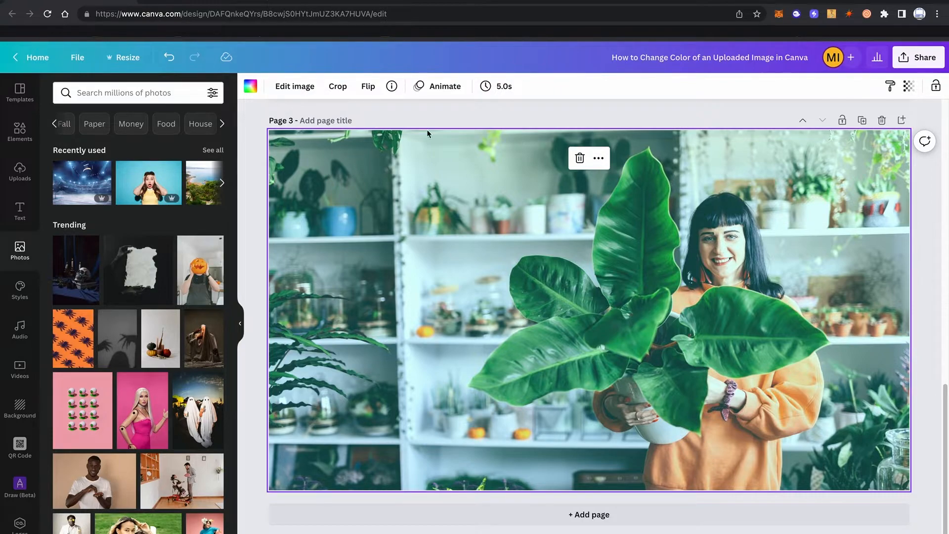
mouse_move(401, 189)
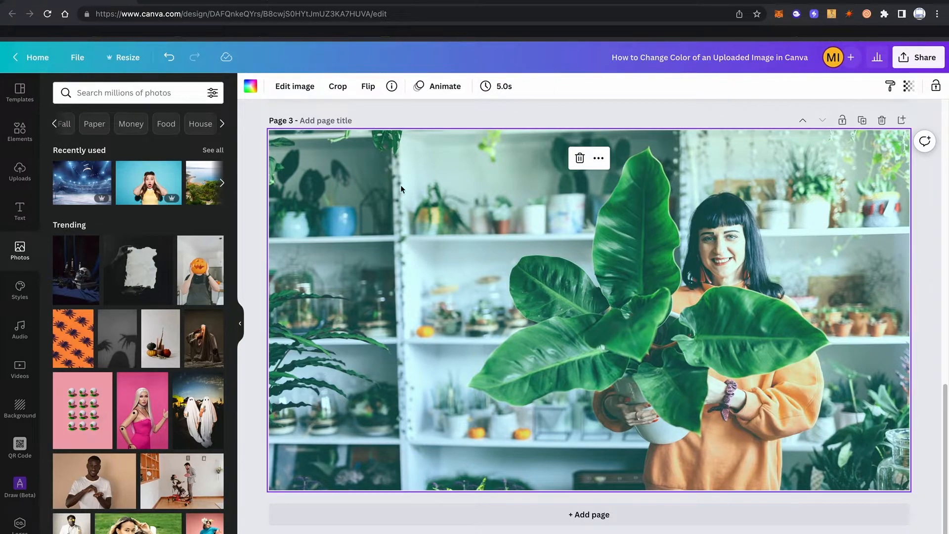
Adjust the page 3 plant photo's tint, leaving brightness 29 and tint 44
left_click(294, 86)
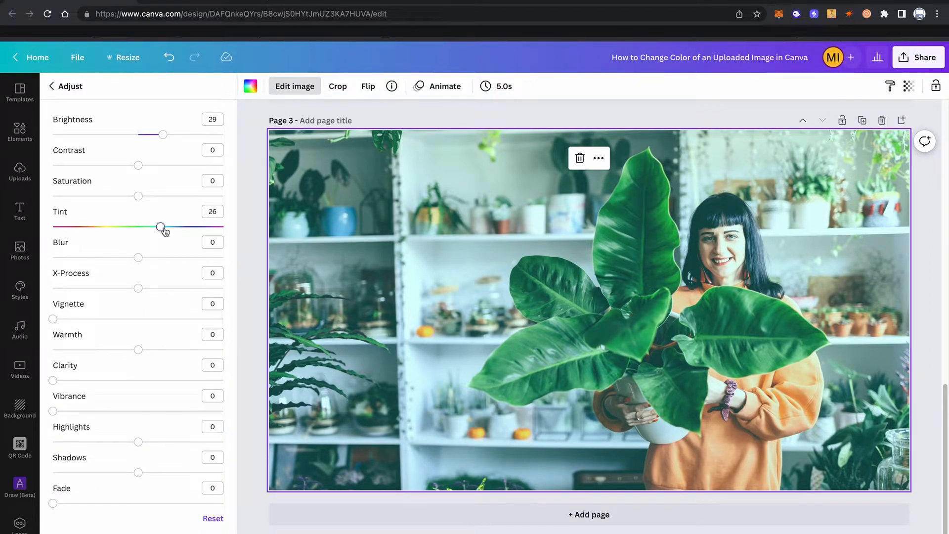
left_click_drag(160, 226, 86, 226)
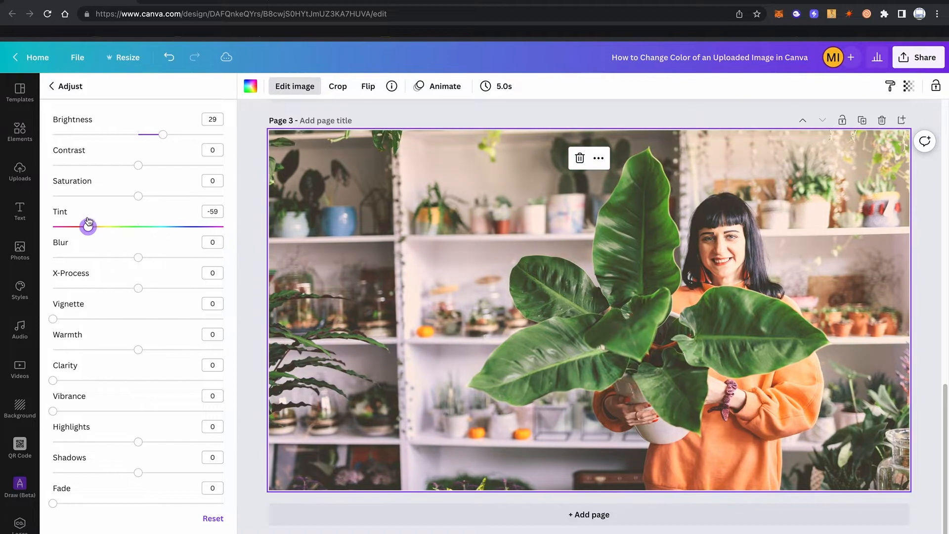
left_click_drag(88, 226, 118, 227)
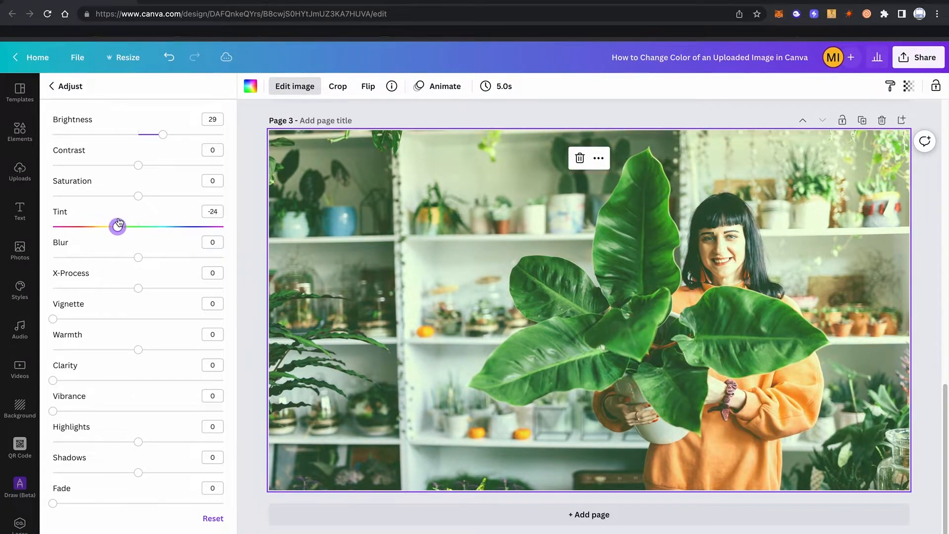
left_click_drag(117, 226, 175, 227)
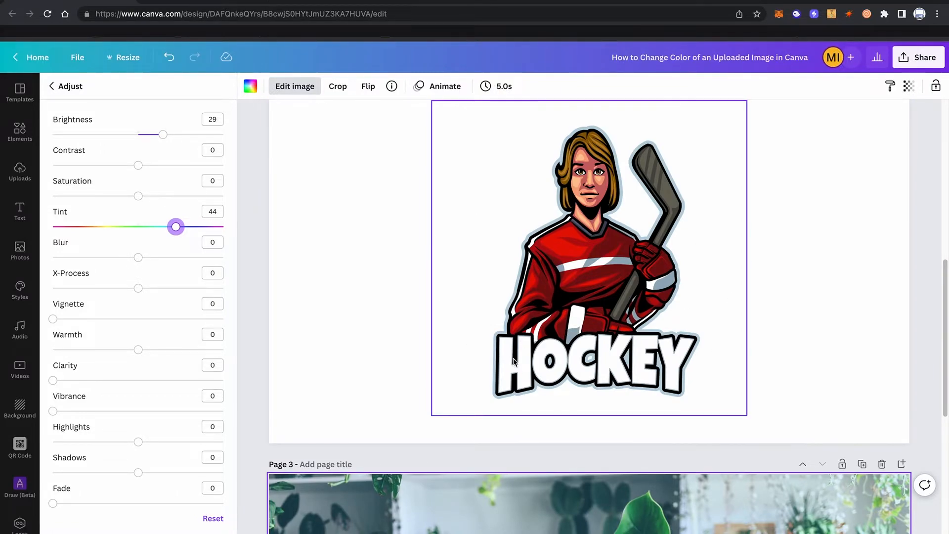
scroll("down", 3)
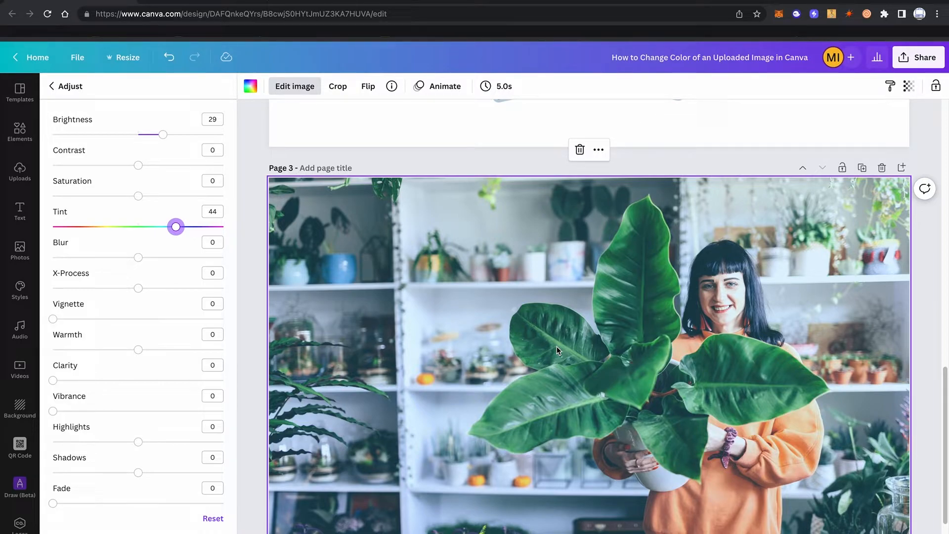
mouse_move(626, 365)
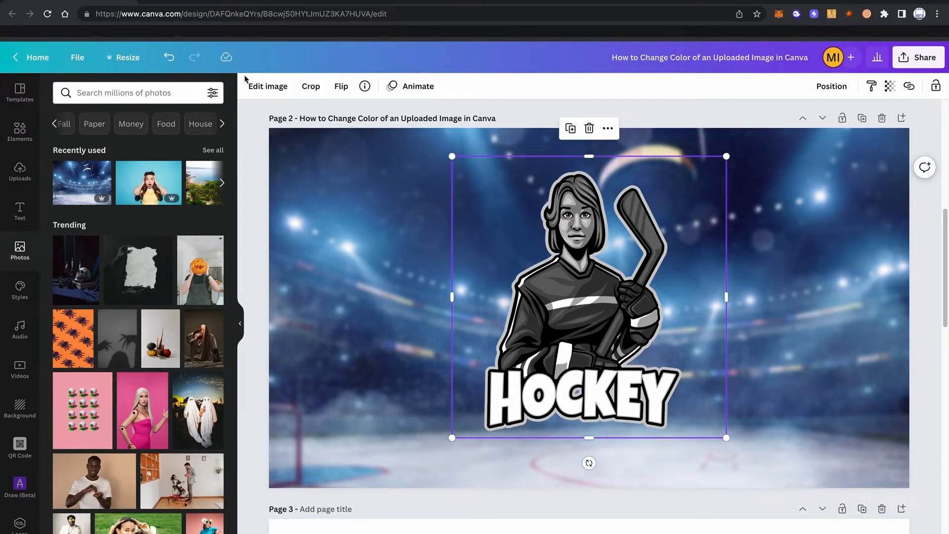
Apply a green ColorMix style to the grey hockey logo on the arena page
left_click(268, 86)
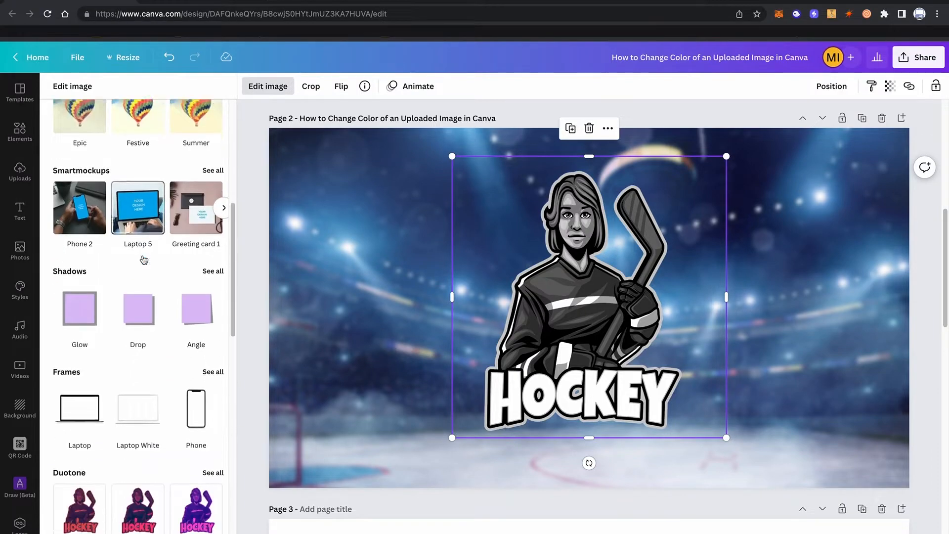
scroll("down", 3)
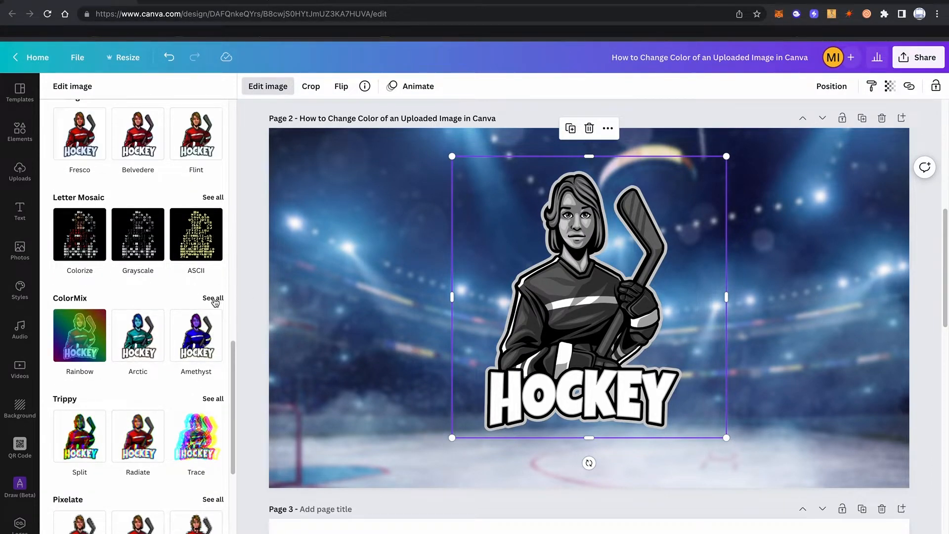
left_click(213, 297)
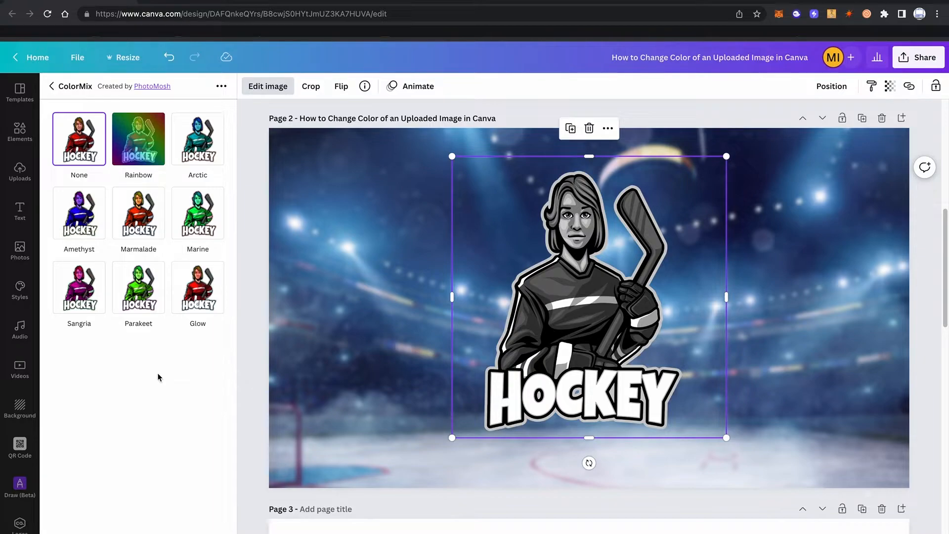
mouse_move(109, 204)
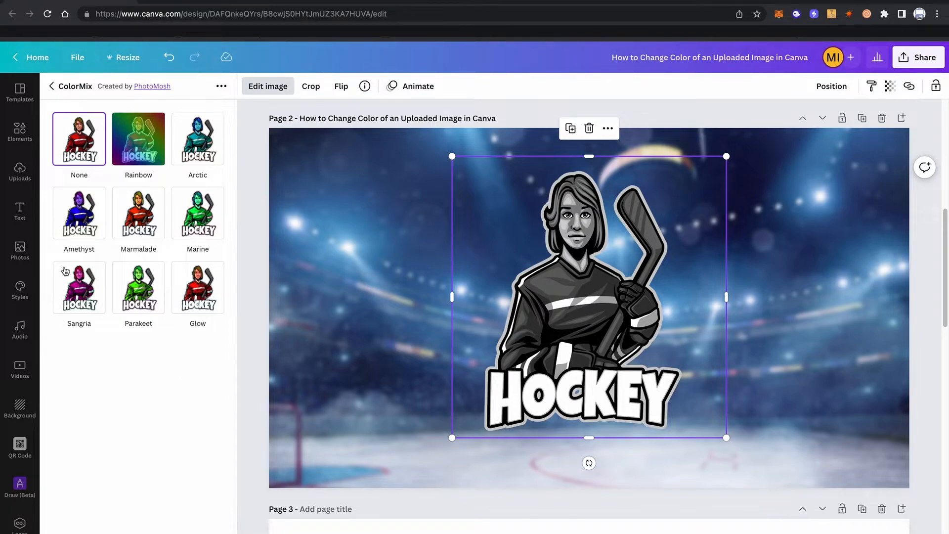
mouse_move(185, 348)
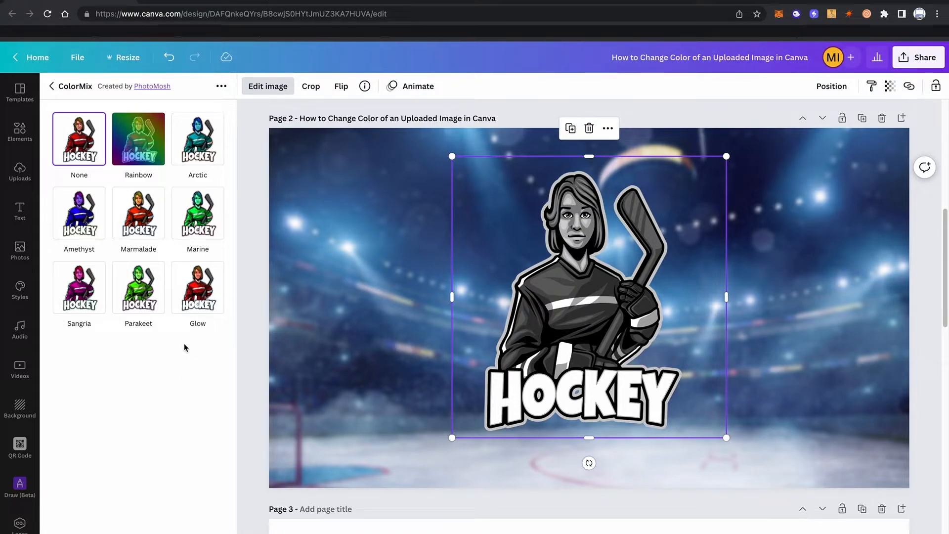
left_click(138, 286)
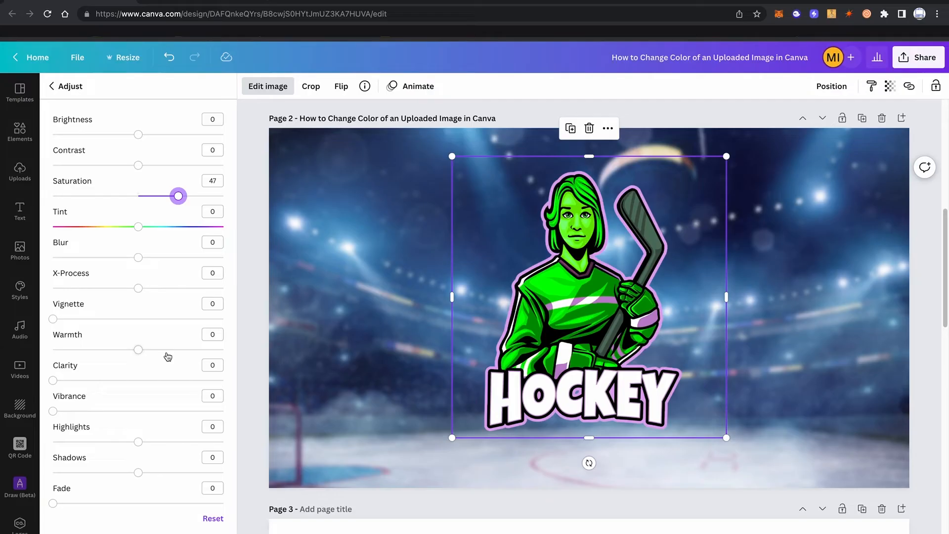
Raise the green logo's saturation to 89 and boost its vibrance
left_click_drag(138, 350, 153, 350)
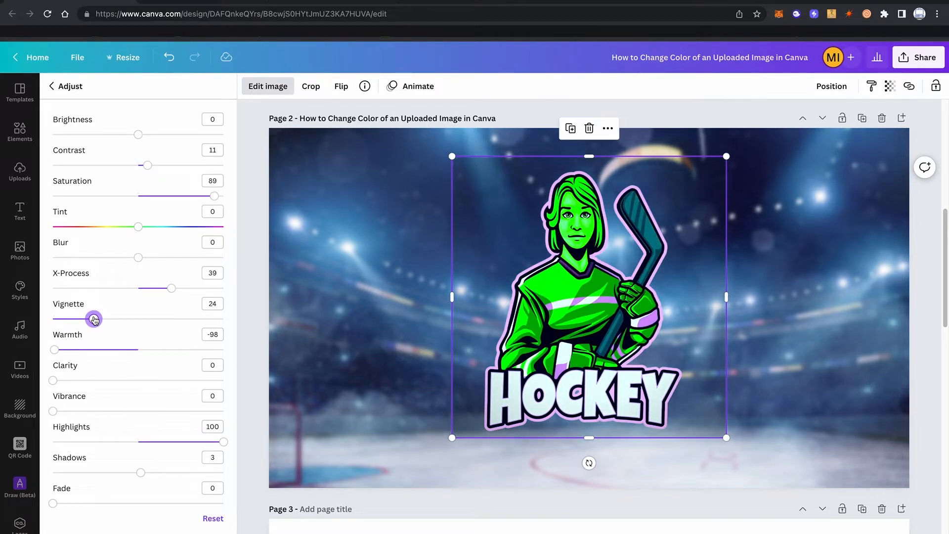
left_click_drag(53, 411, 67, 411)
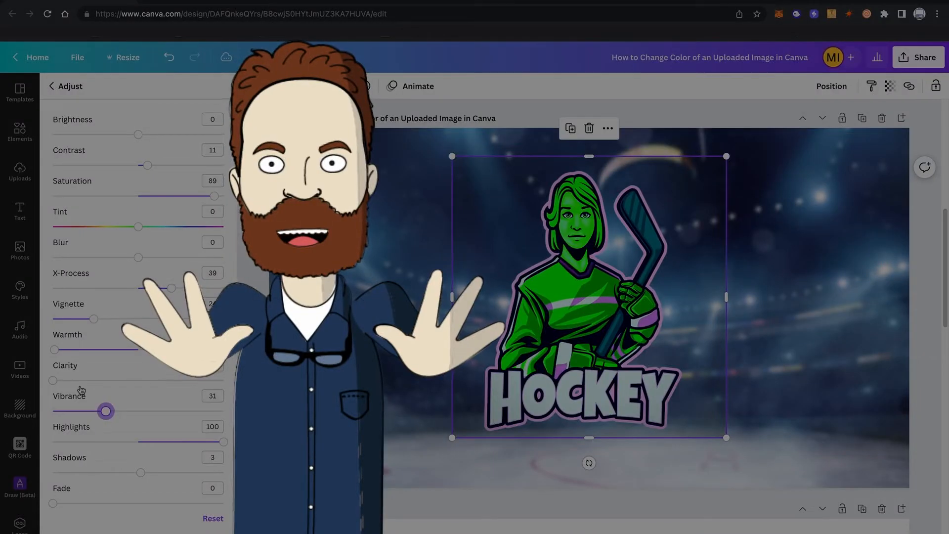
Reset the logo's Vibrance to 0 and close the Adjust panel
left_click_drag(106, 411, 54, 411)
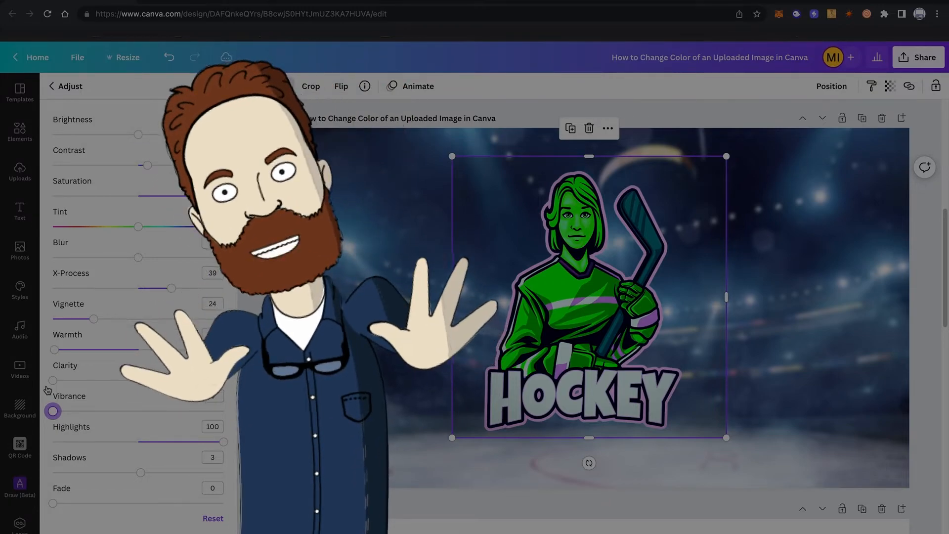
left_click(19, 250)
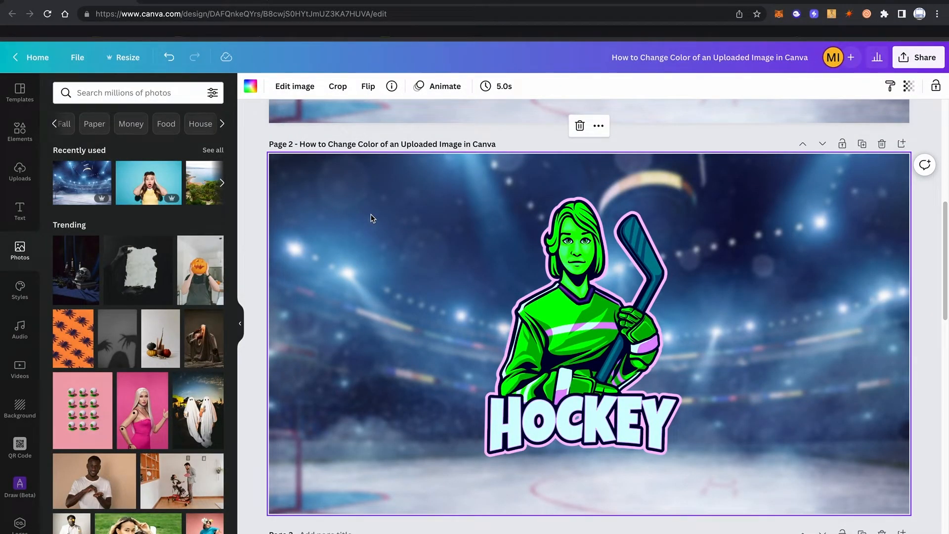
mouse_move(434, 271)
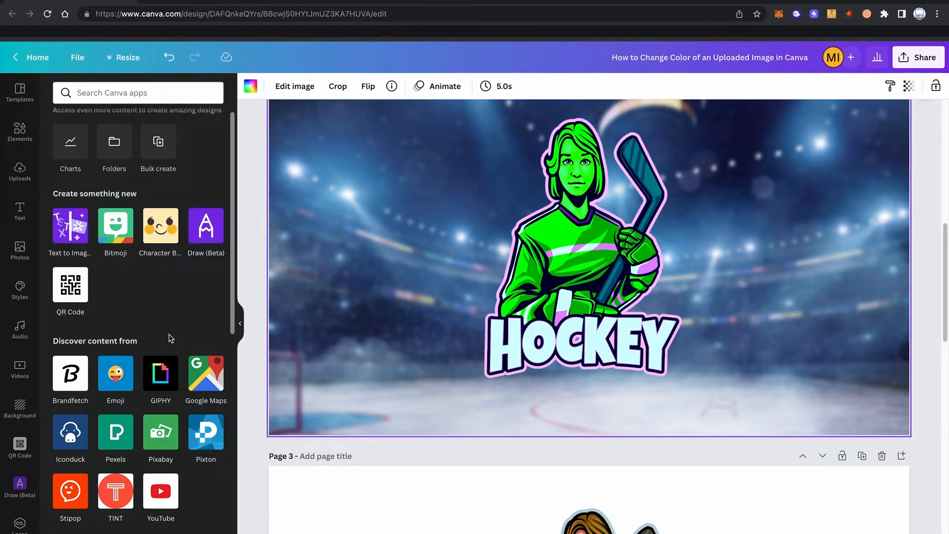
mouse_move(204, 217)
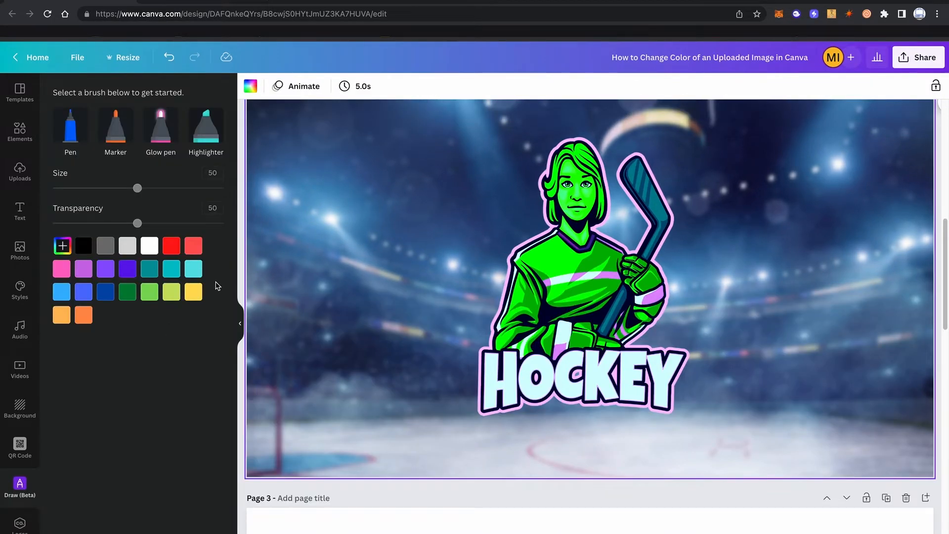
mouse_move(151, 235)
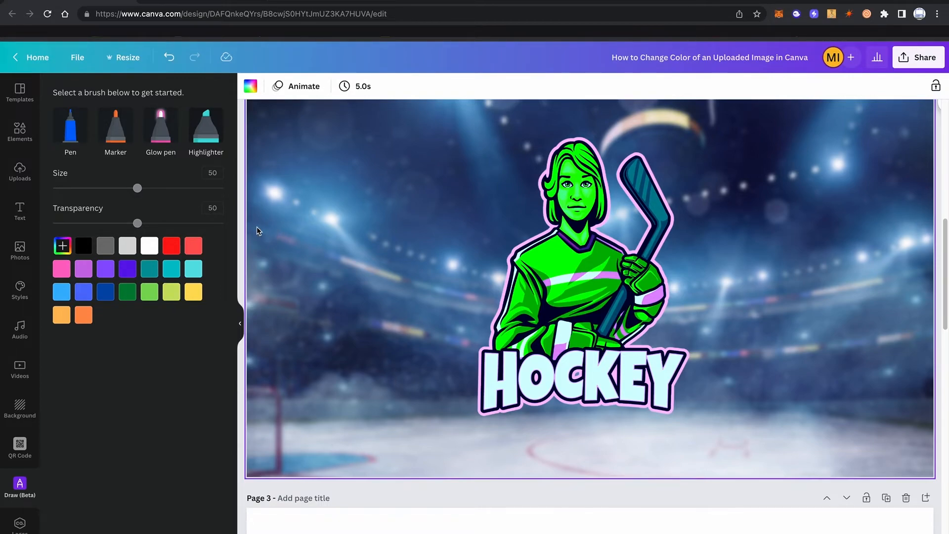
Choose the Marker brush in pink and reduce its size to about 39
left_click(575, 272)
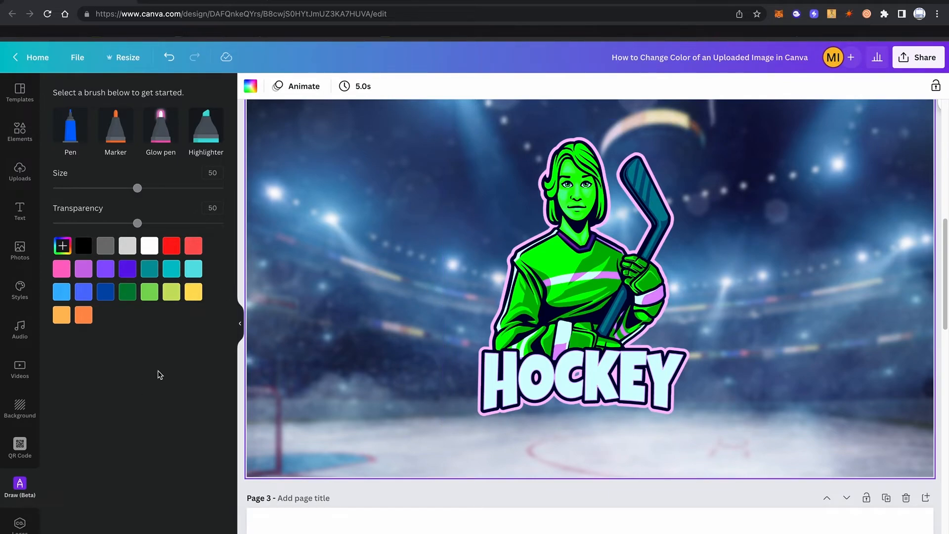
left_click(115, 126)
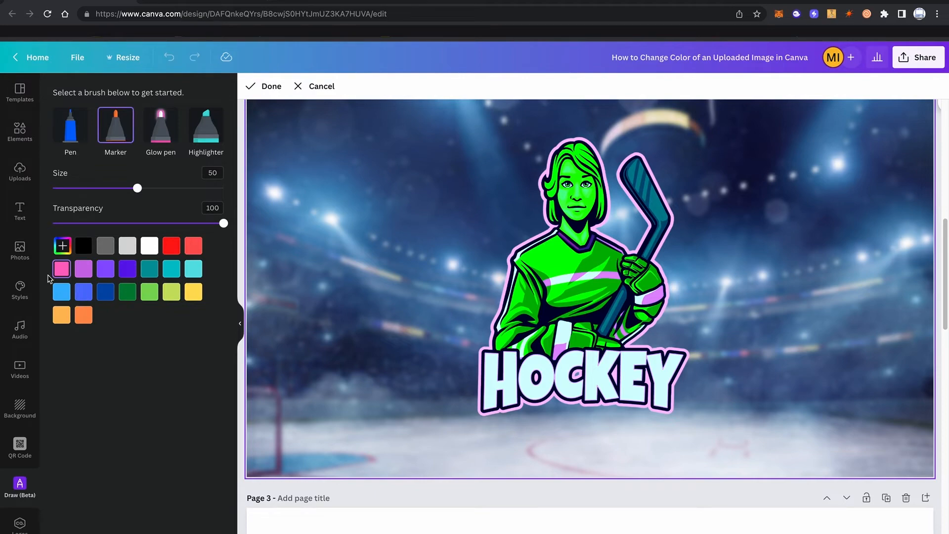
left_click_drag(137, 189, 127, 188)
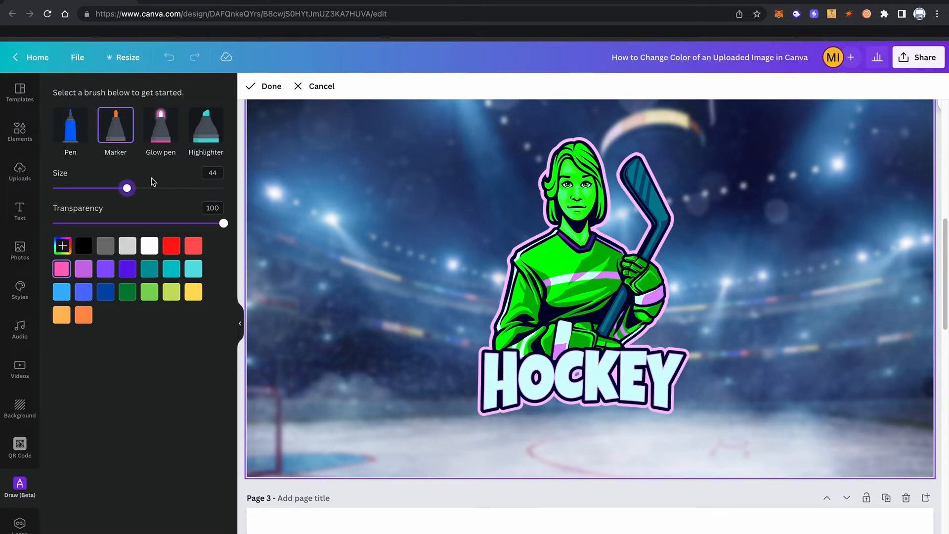
mouse_move(172, 184)
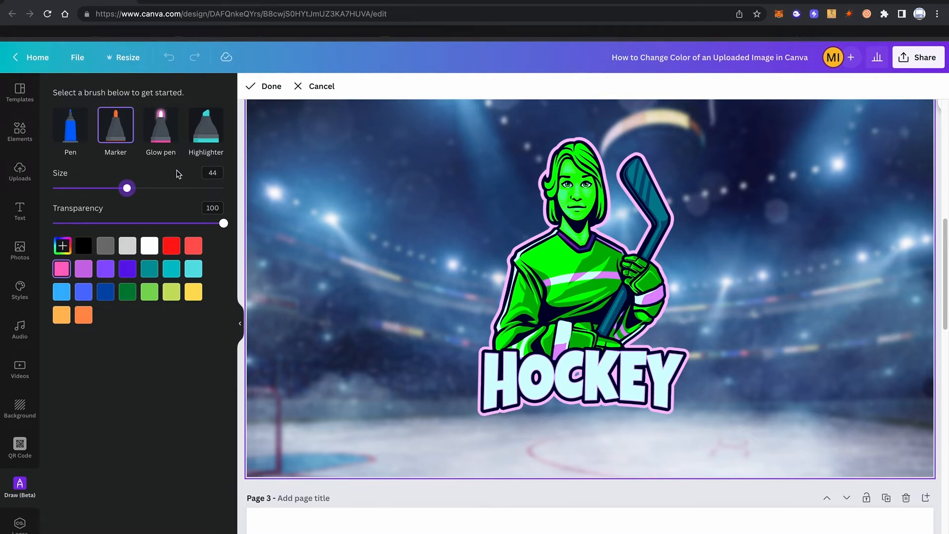
left_click_drag(126, 188, 121, 188)
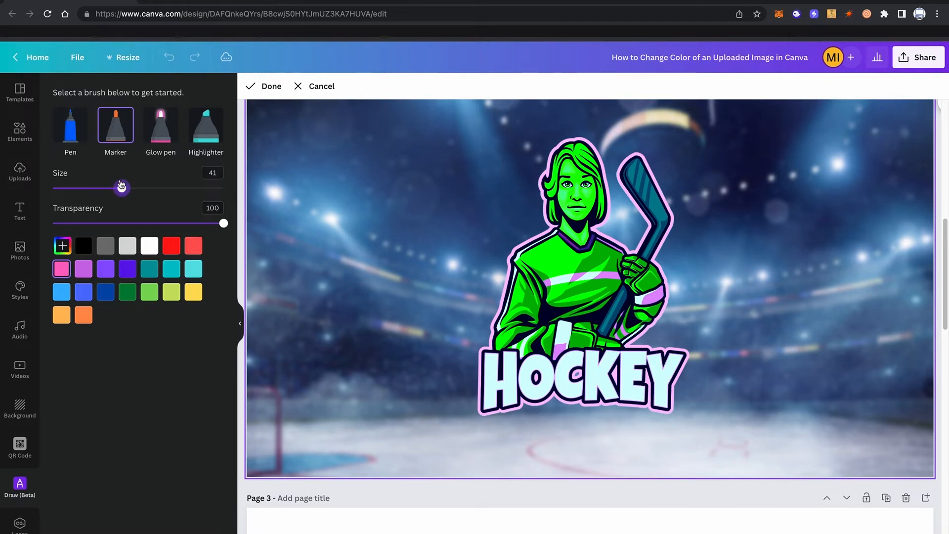
left_click_drag(121, 188, 119, 188)
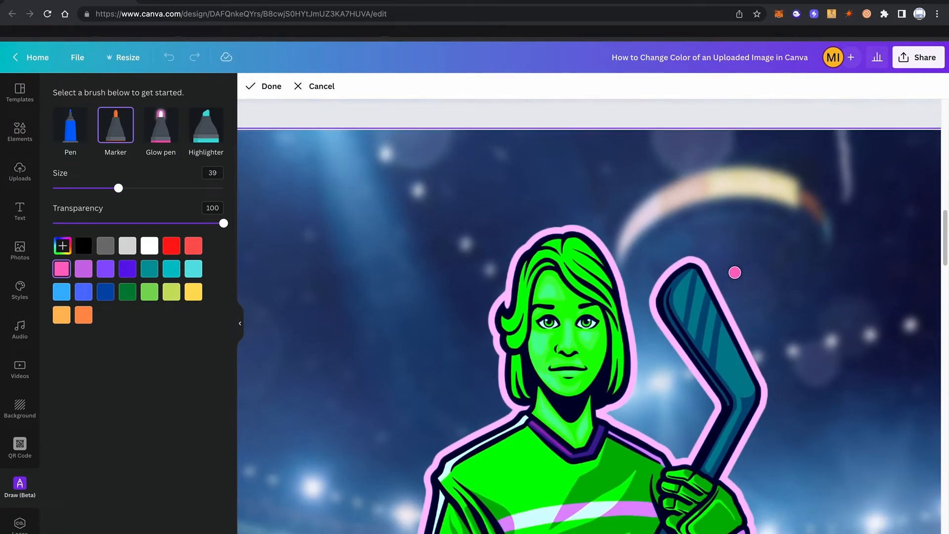
Paint pink marker strokes over the hockey stick's blade on the green mascot
left_click_drag(734, 272, 708, 333)
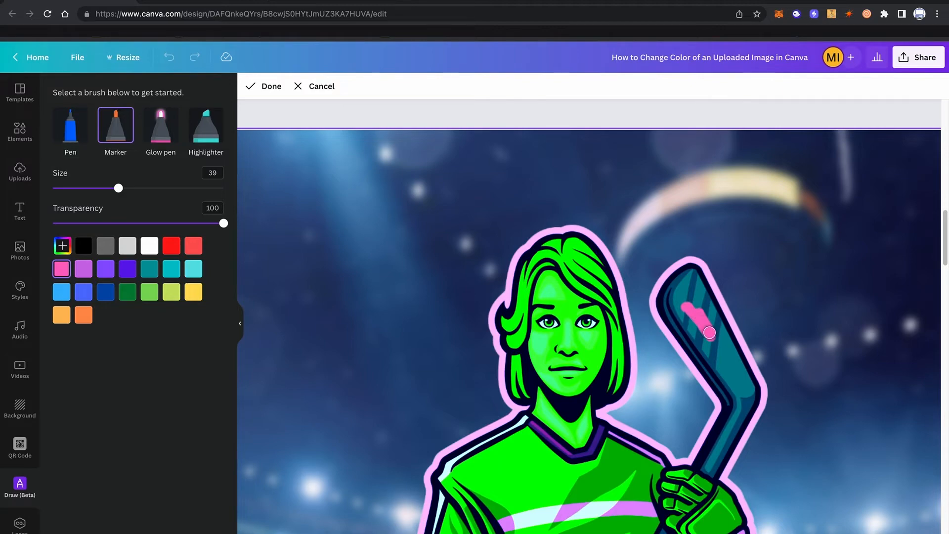
left_click_drag(708, 332, 727, 350)
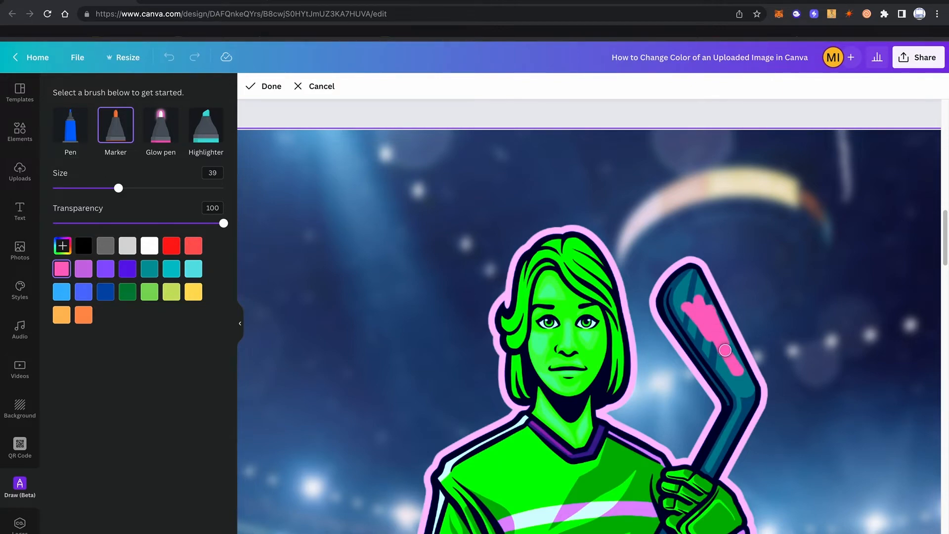
left_click_drag(725, 350, 698, 339)
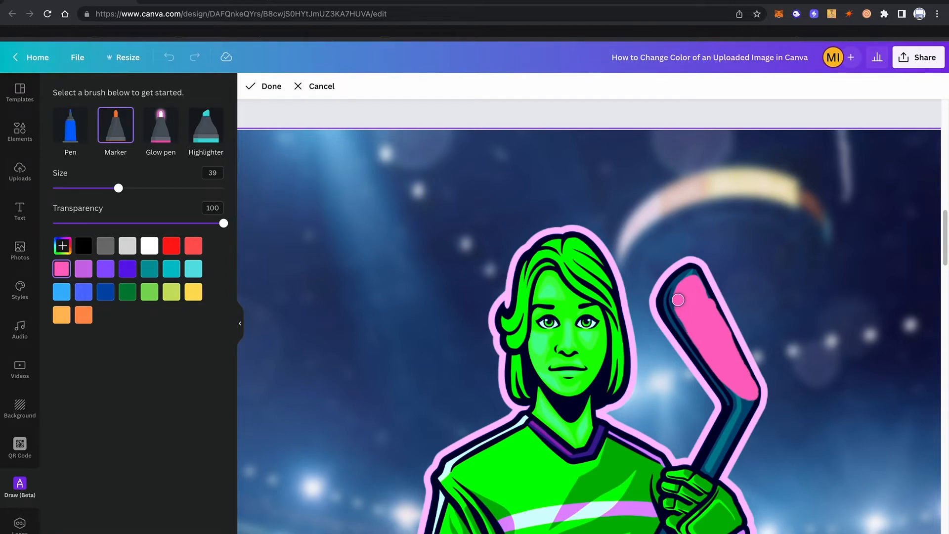
left_click_drag(678, 299, 747, 397)
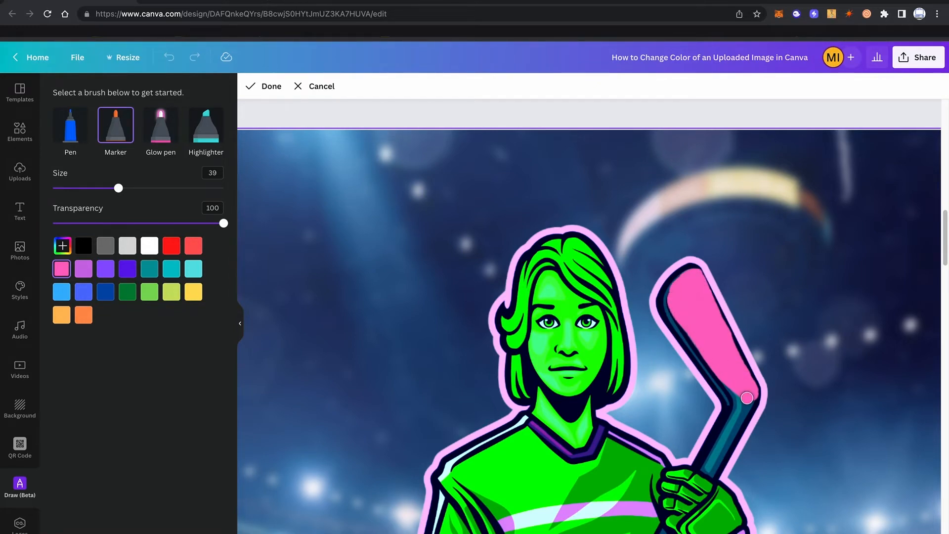